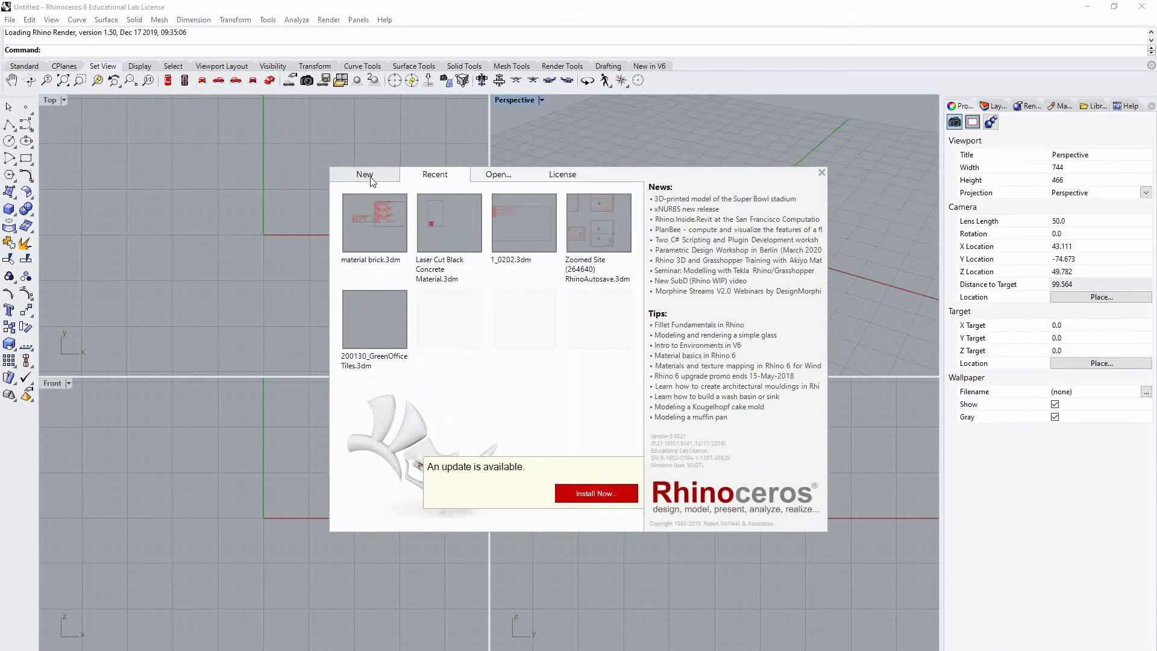
Create a new drawing from the Small Objects - Inches template
click(364, 175)
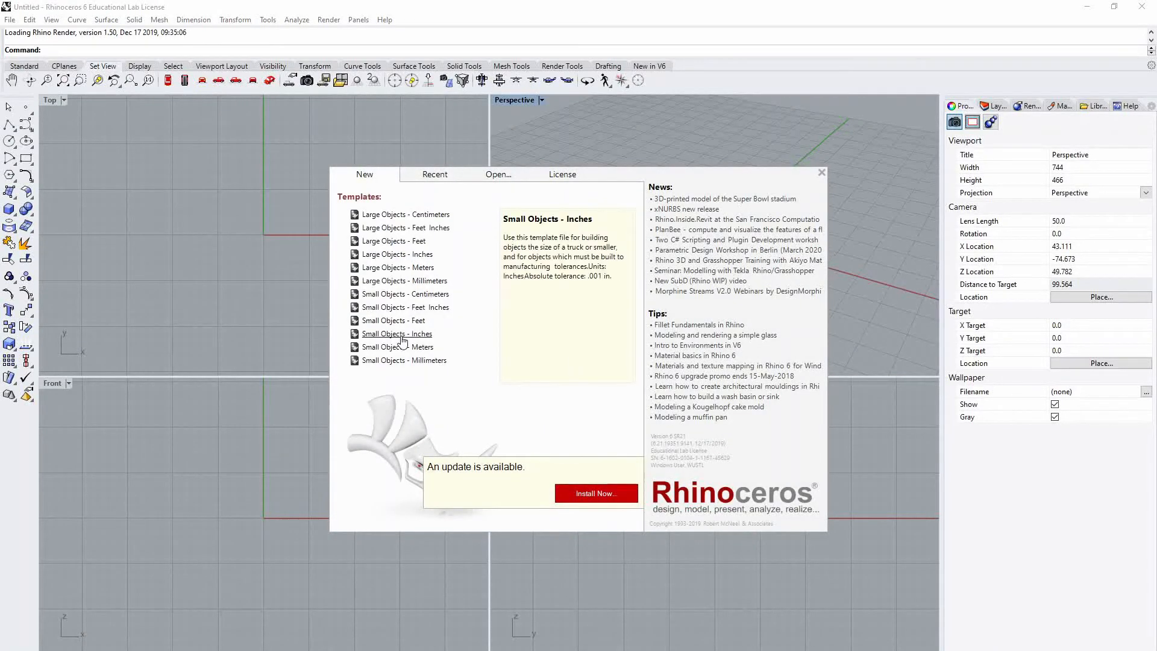
click(396, 333)
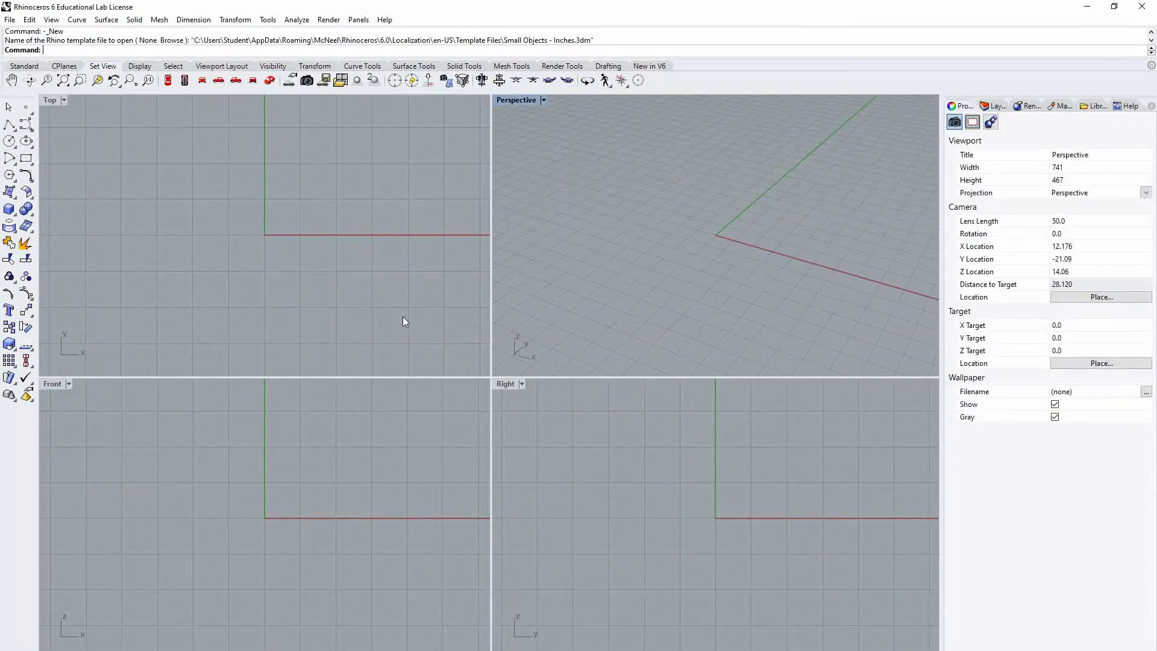
mouse_move(245, 228)
text(Rectangle)
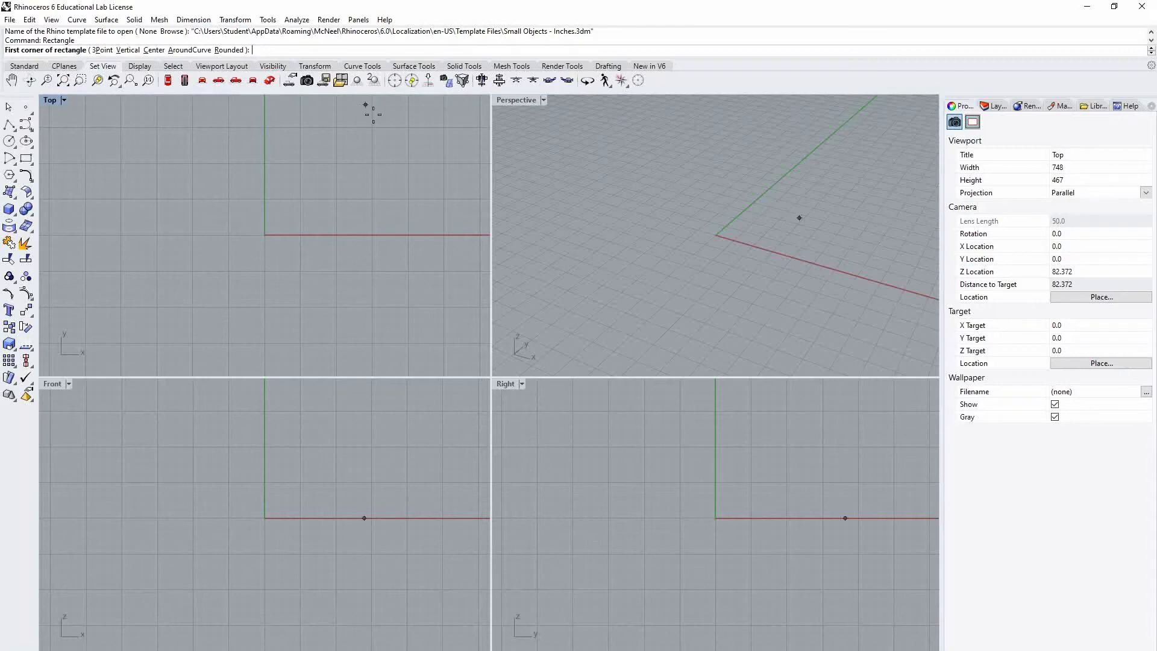
Draw a 32 × 18 inch rectangle from the origin and move it to Layer 05
click(264, 234)
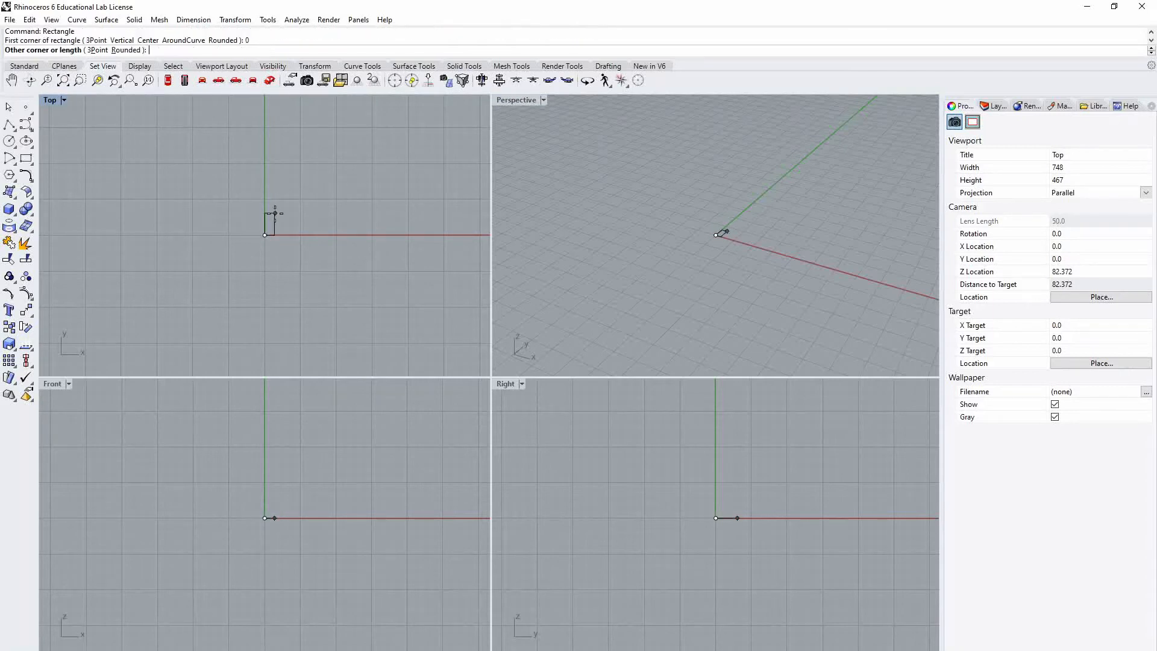
text(32)
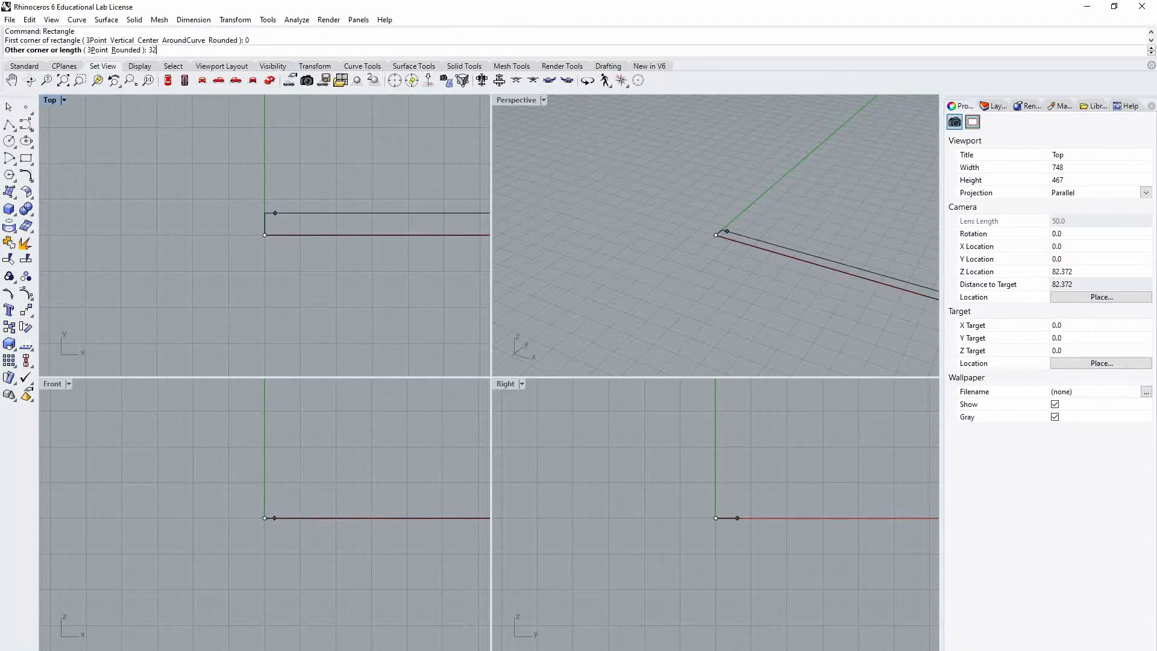
key(Enter)
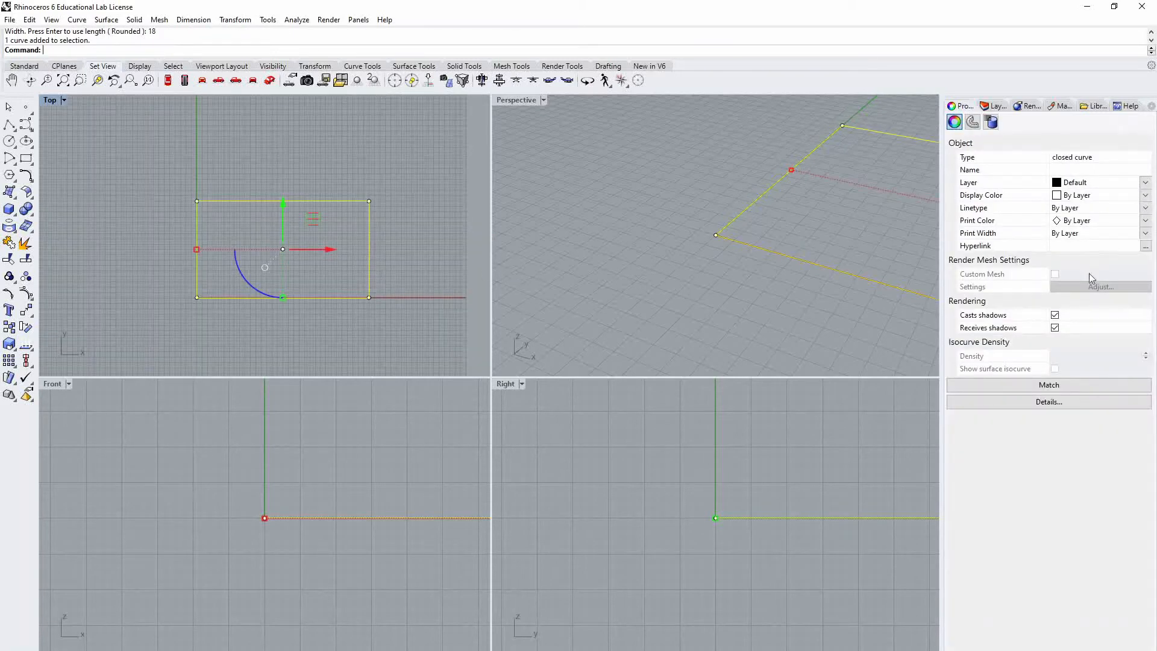
click(993, 105)
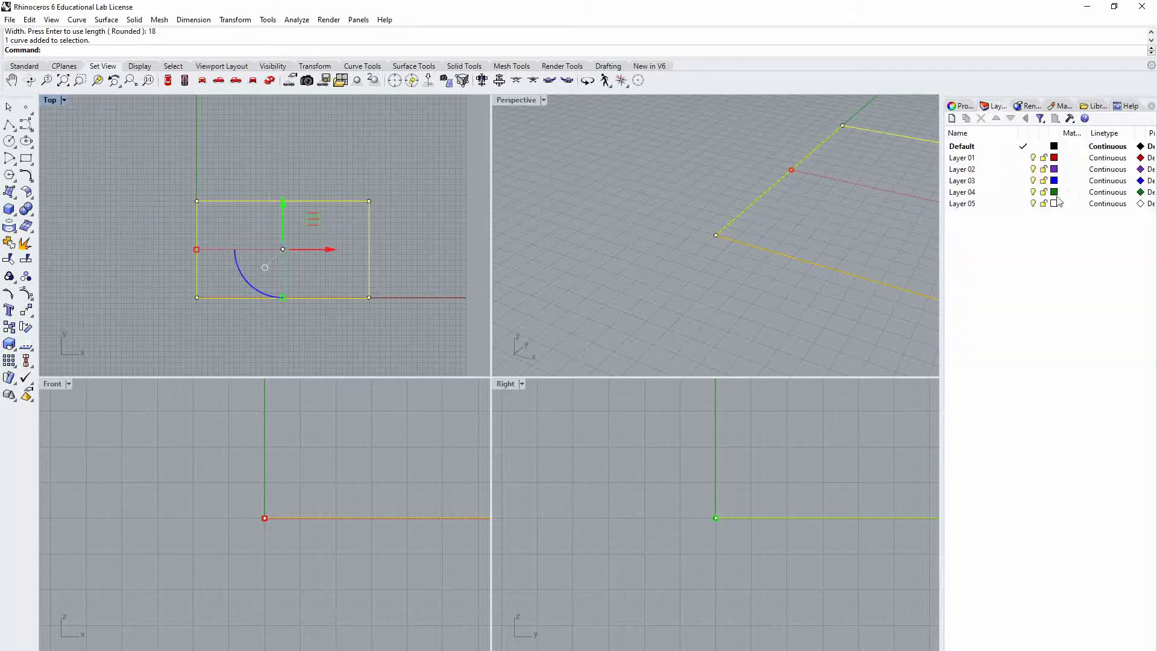
click(962, 203)
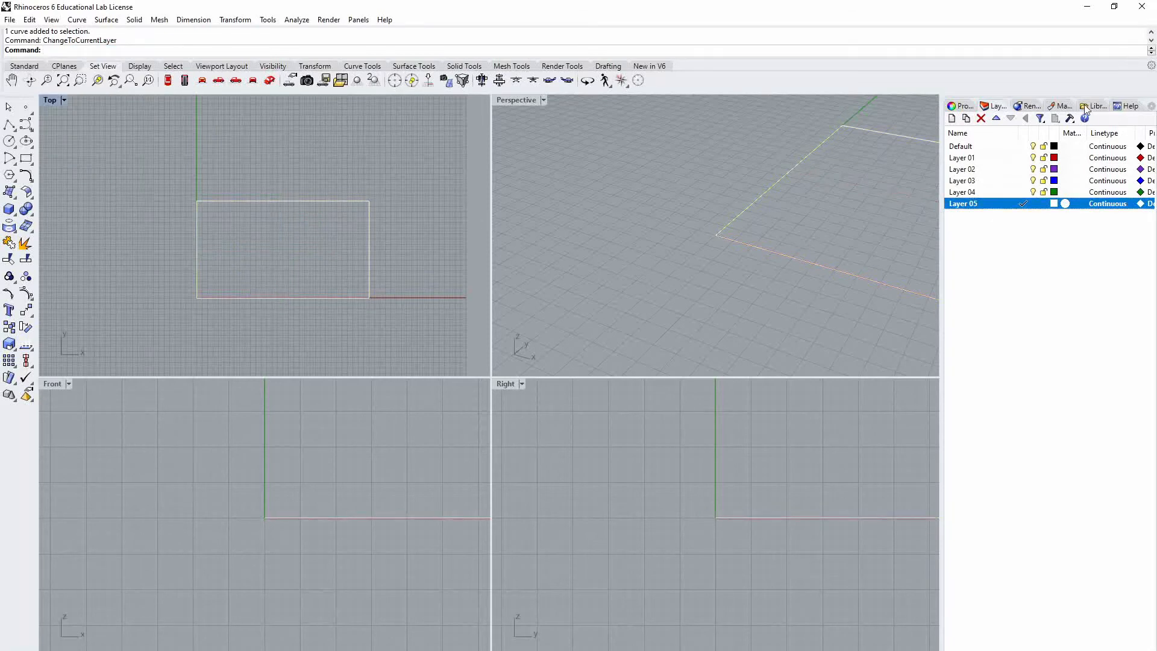
Make Layer 01 current, draw a square and circle, and colour the layer red
click(961, 158)
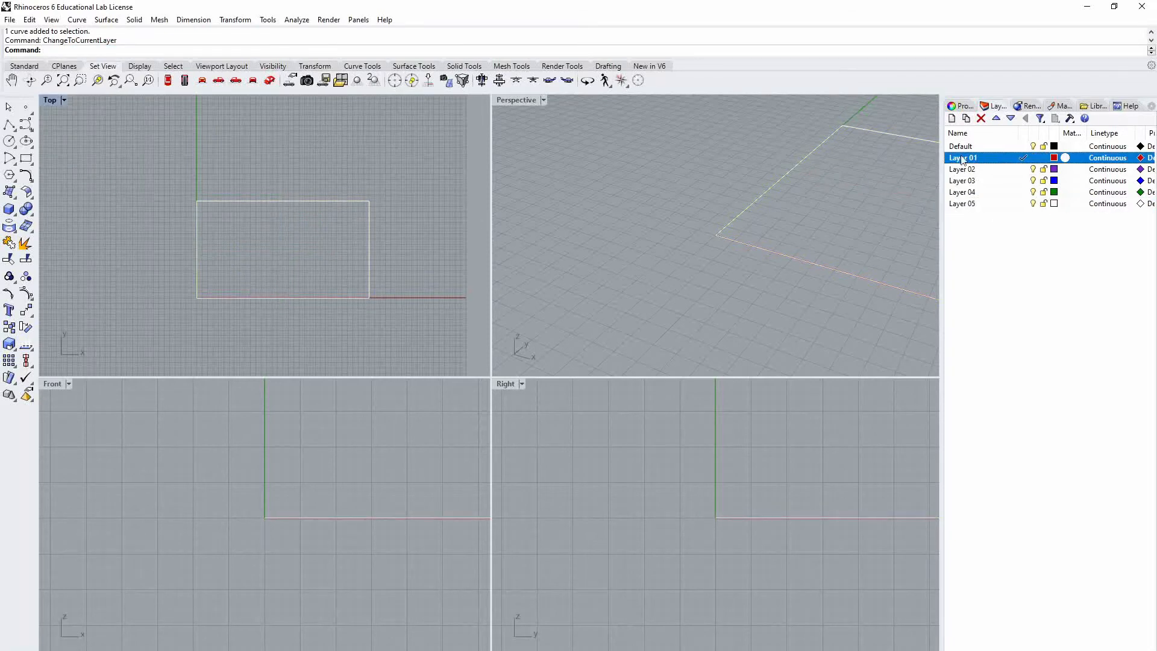
click(26, 158)
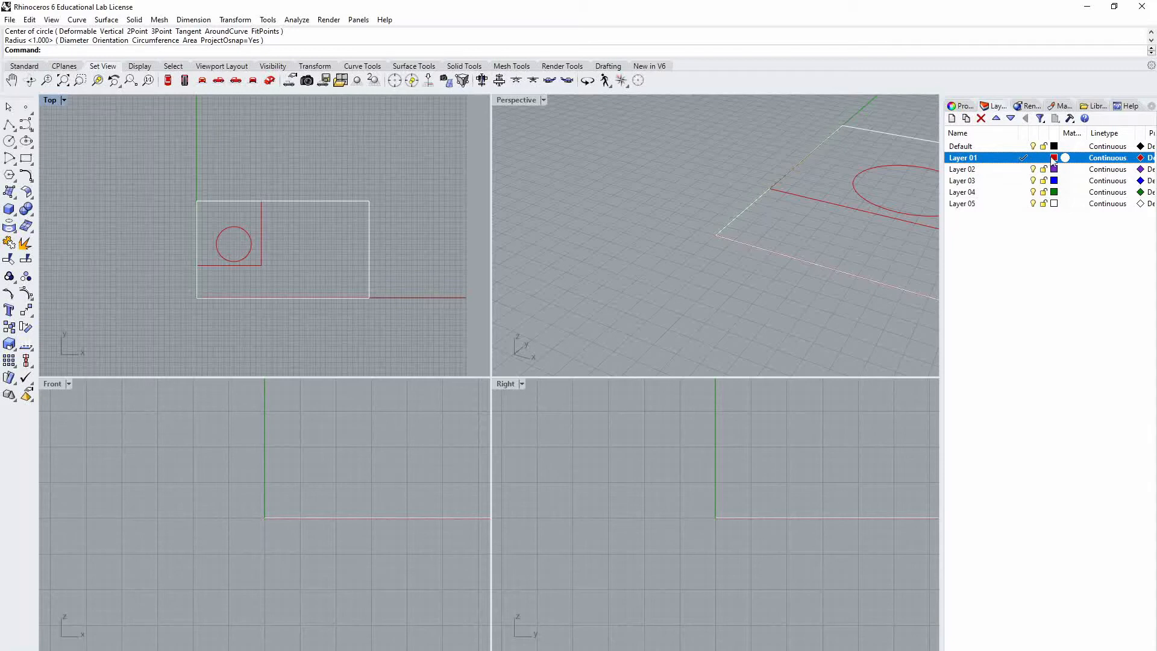
click(1054, 157)
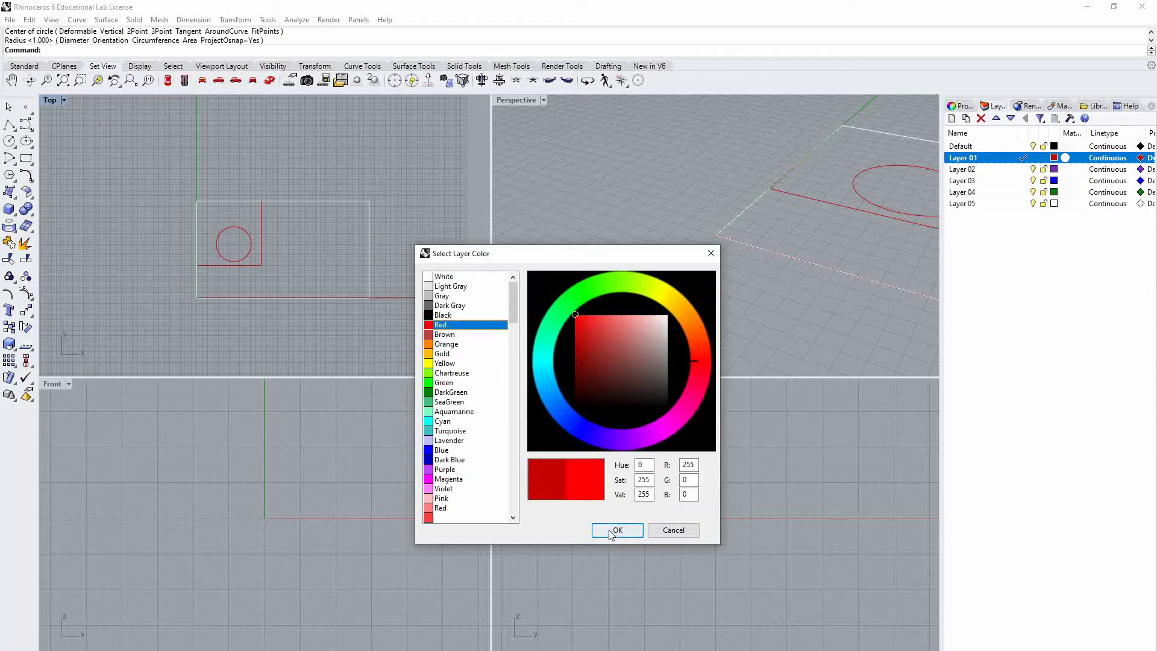
click(616, 529)
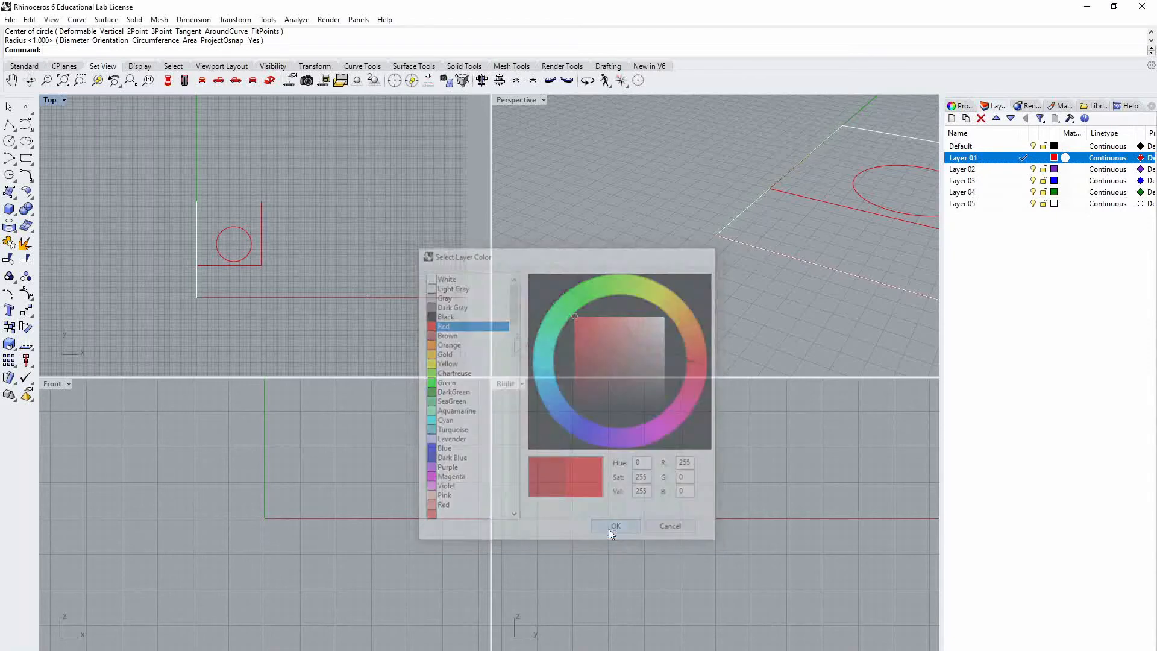
click(616, 526)
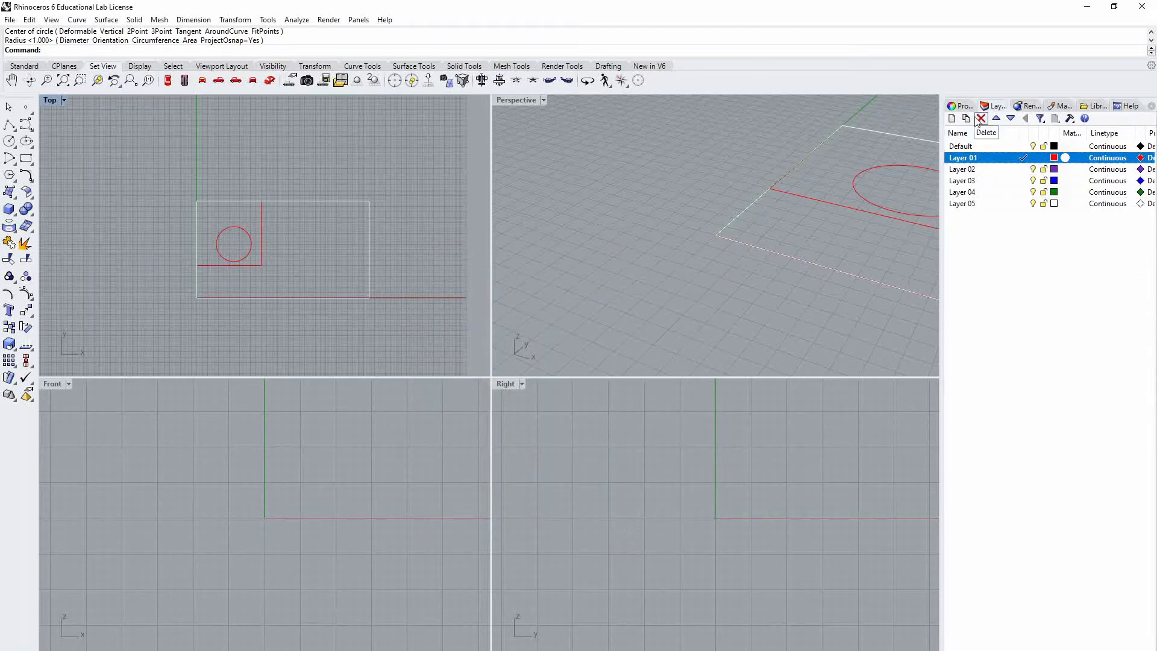
Open Print Setup for the PLS6.150D laser in landscape orientation
click(960, 106)
text(Print)
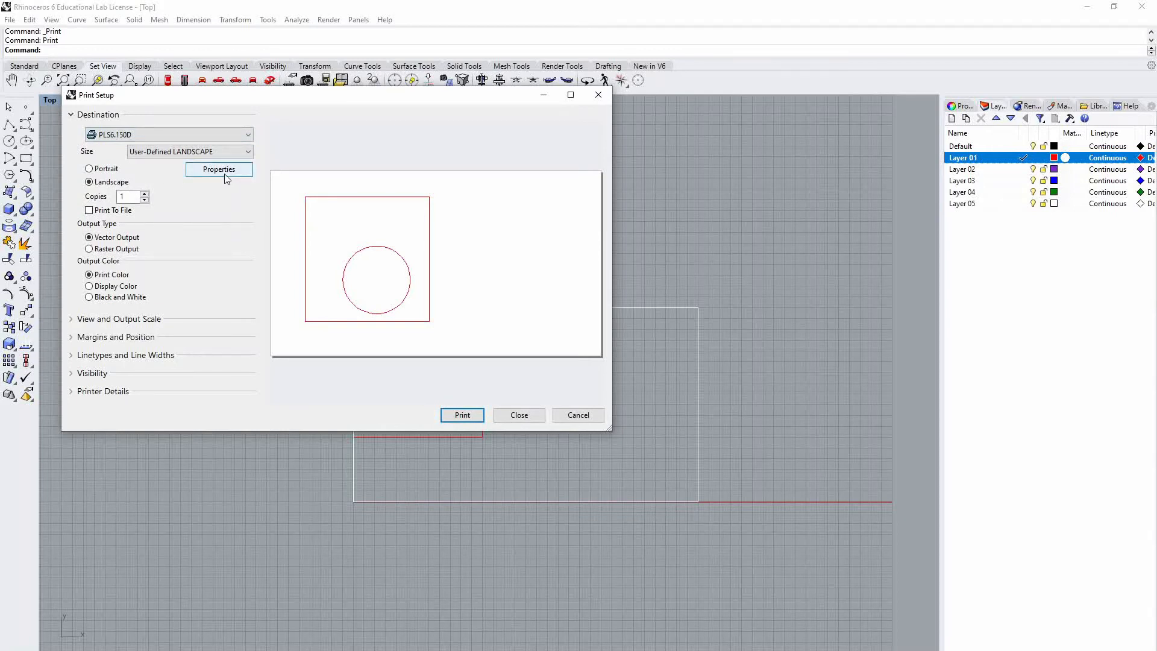
Open the PLS6.150D Properties to show its Materials Database
click(219, 169)
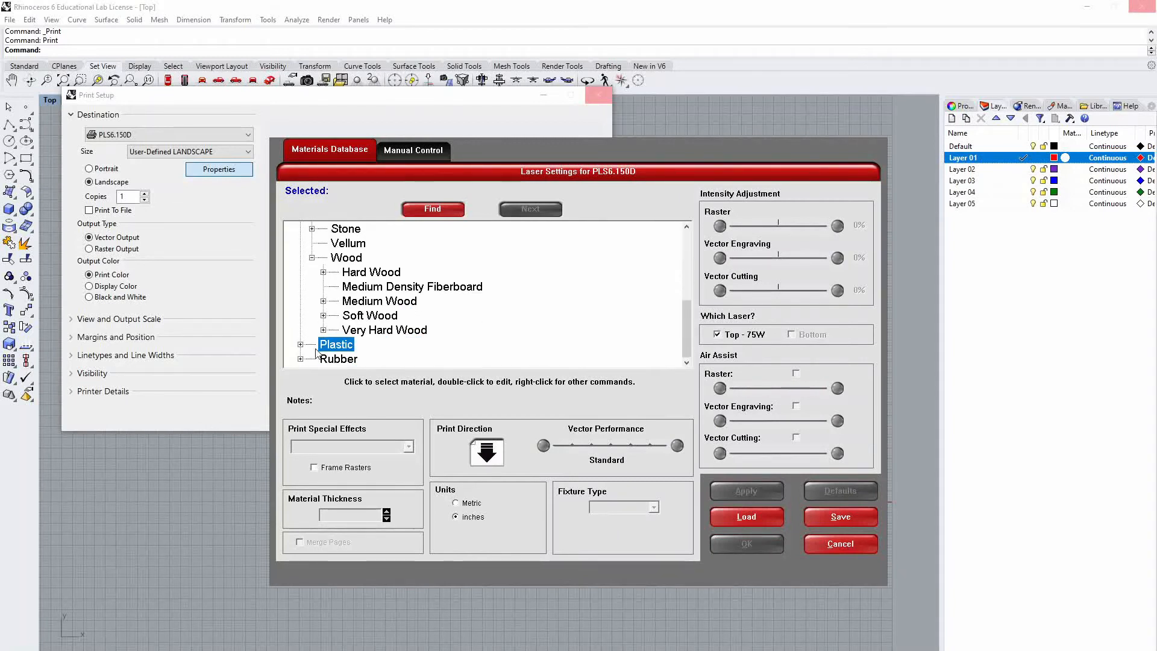
Choose General Medium Woods at 0.125 inch thickness and accept the laser settings
click(323, 301)
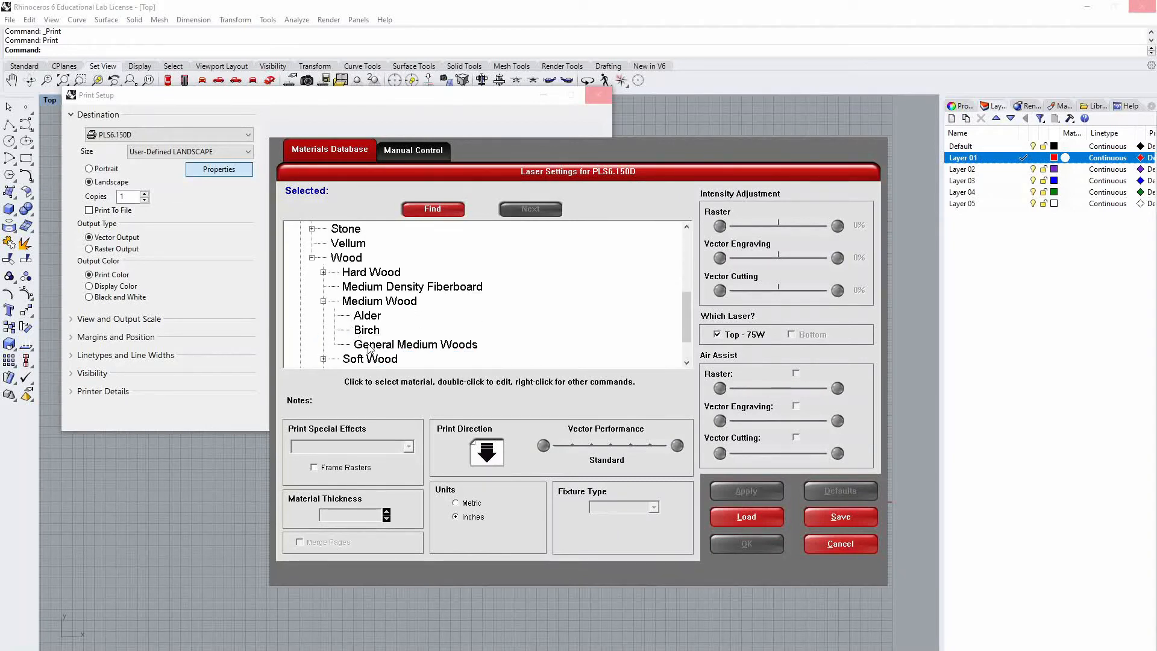
click(416, 344)
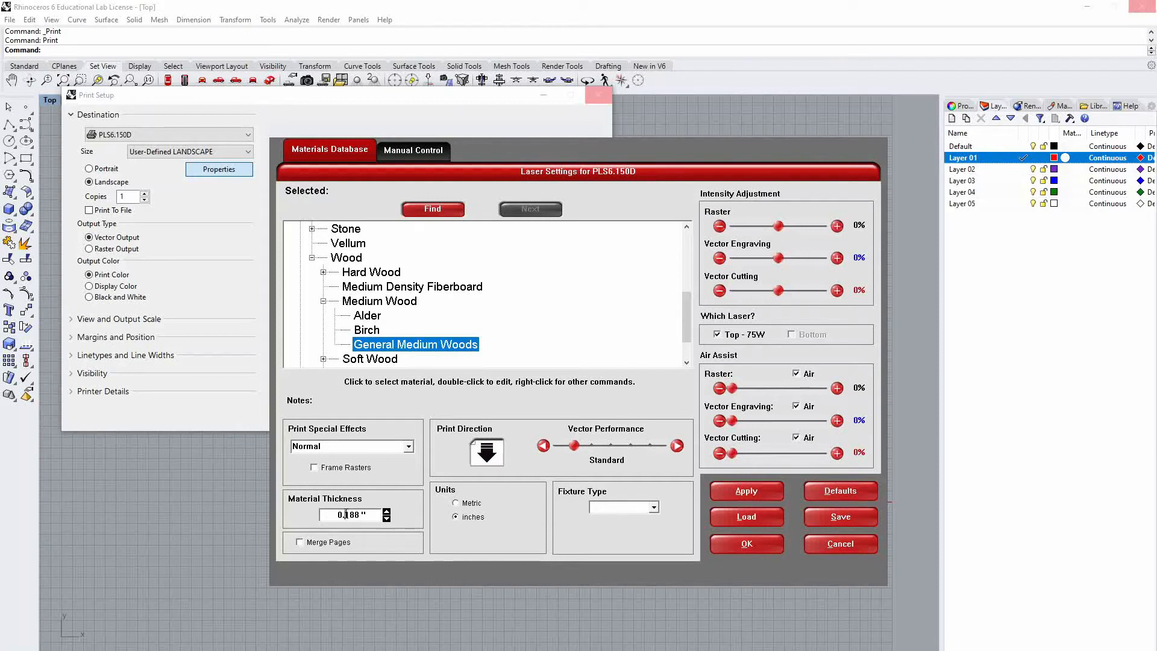
text(0.125)
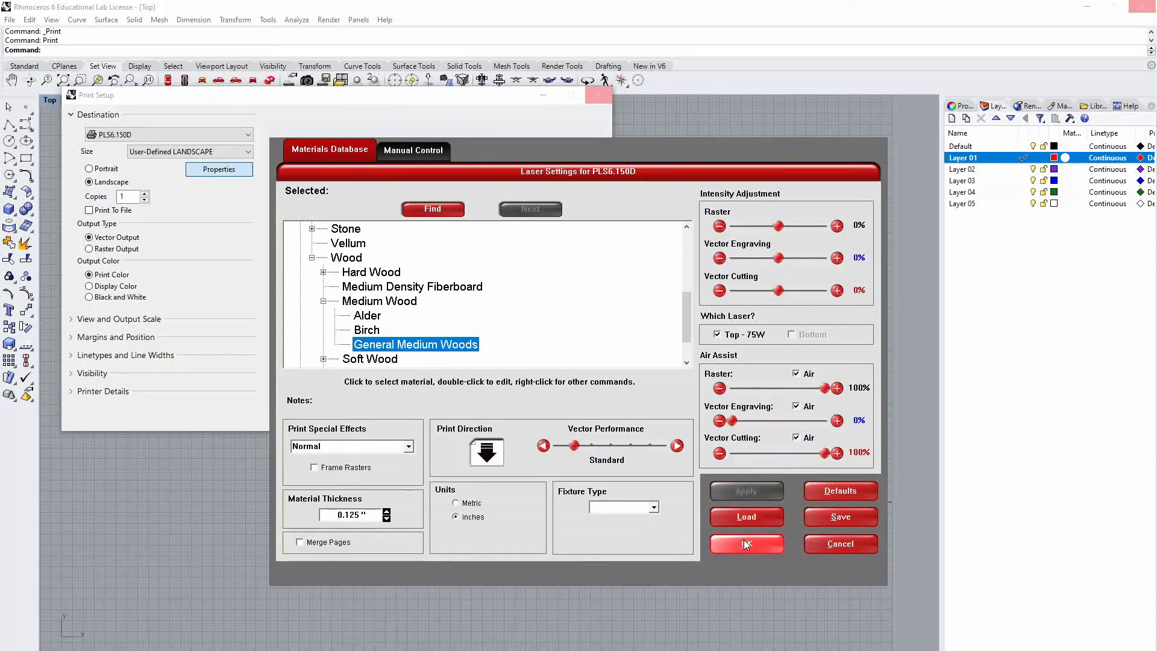
click(747, 544)
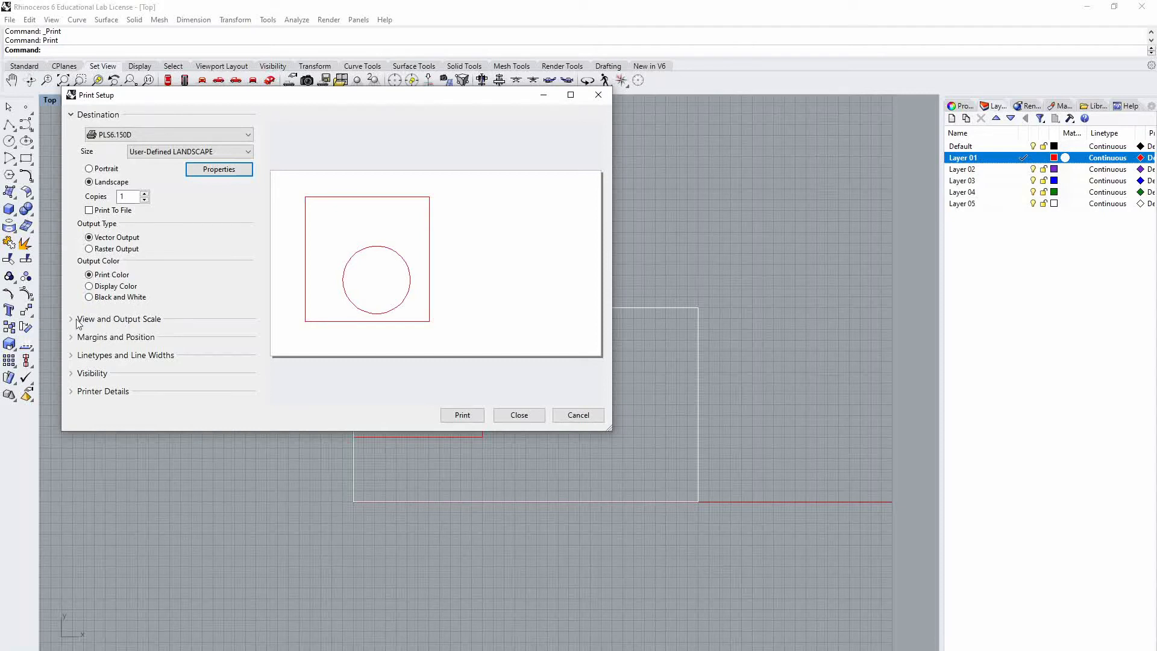
Set the print window to the 32 × 18 rectangle, answer the rescale prompt, and print
click(70, 319)
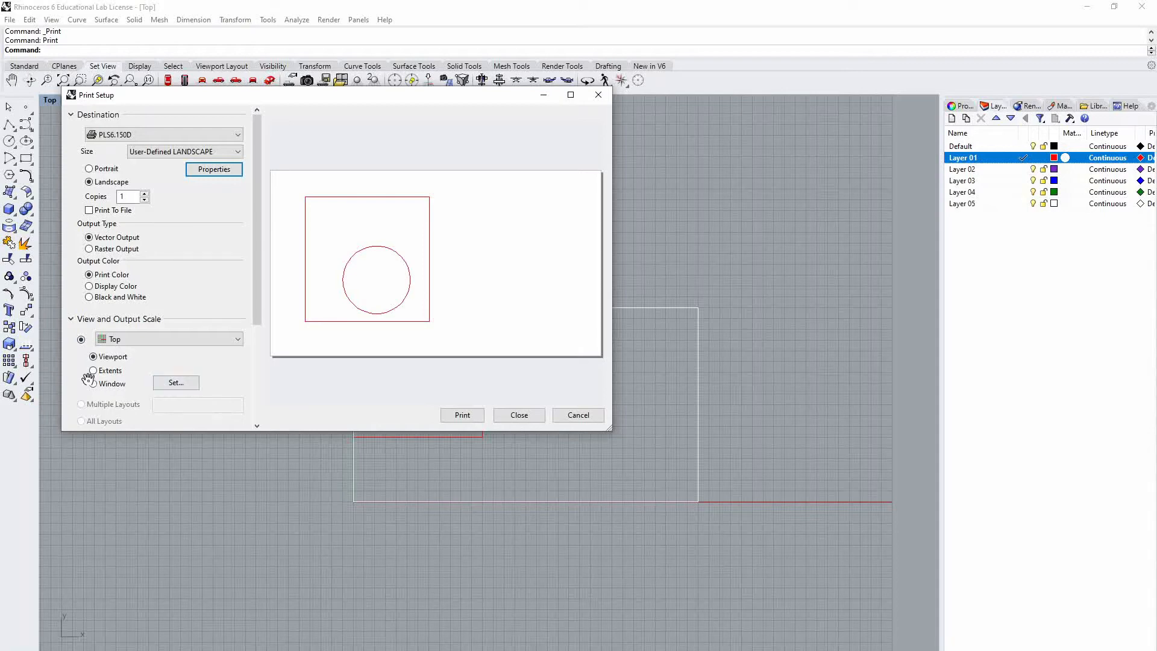
click(176, 383)
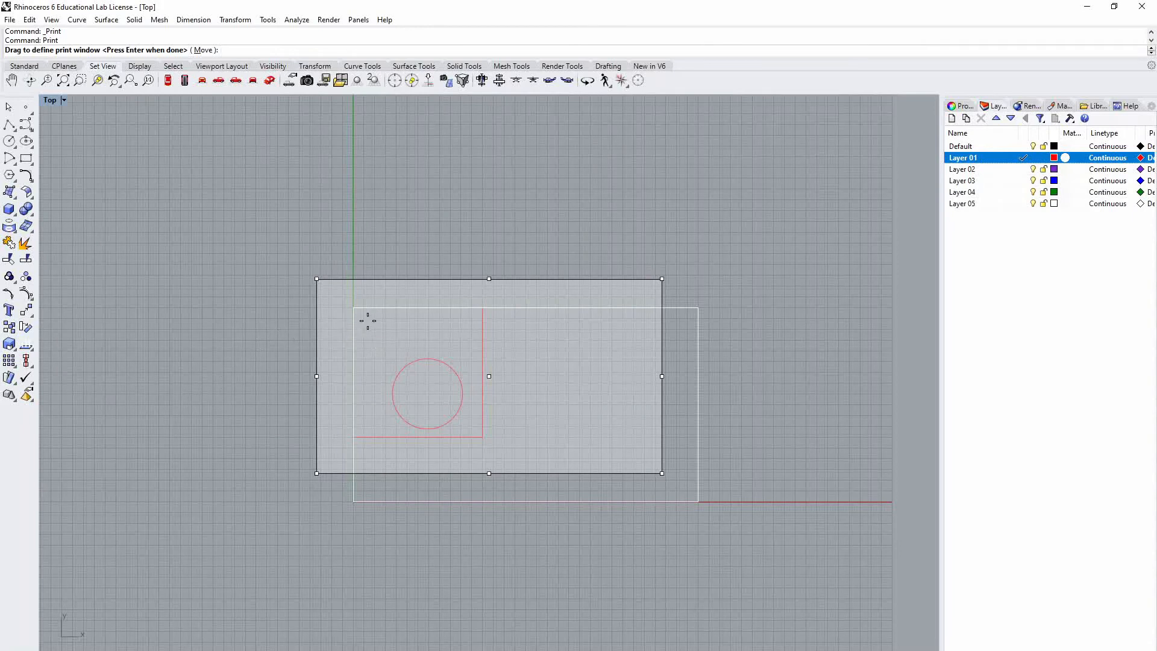
mouse_move(350, 313)
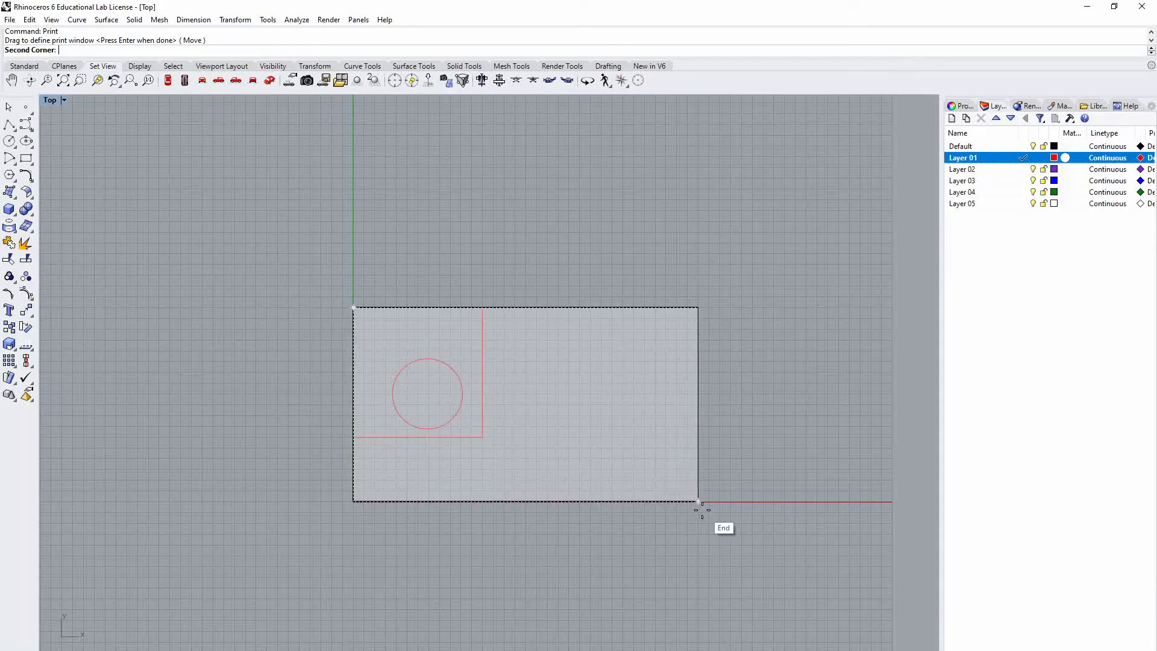
click(702, 503)
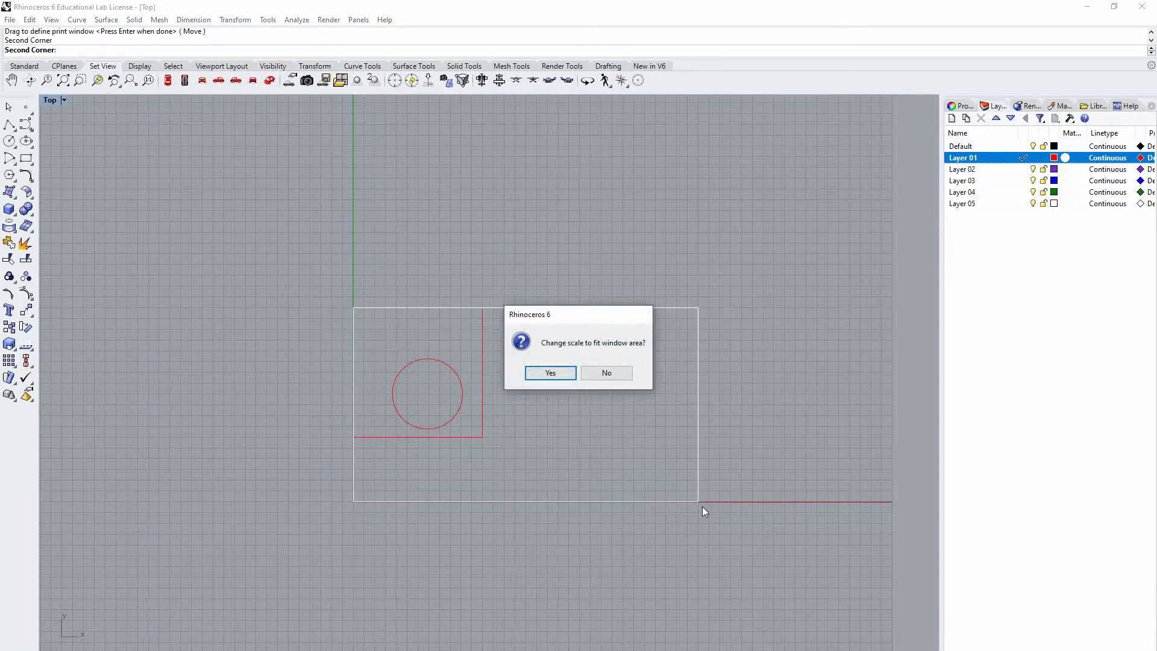
click(550, 373)
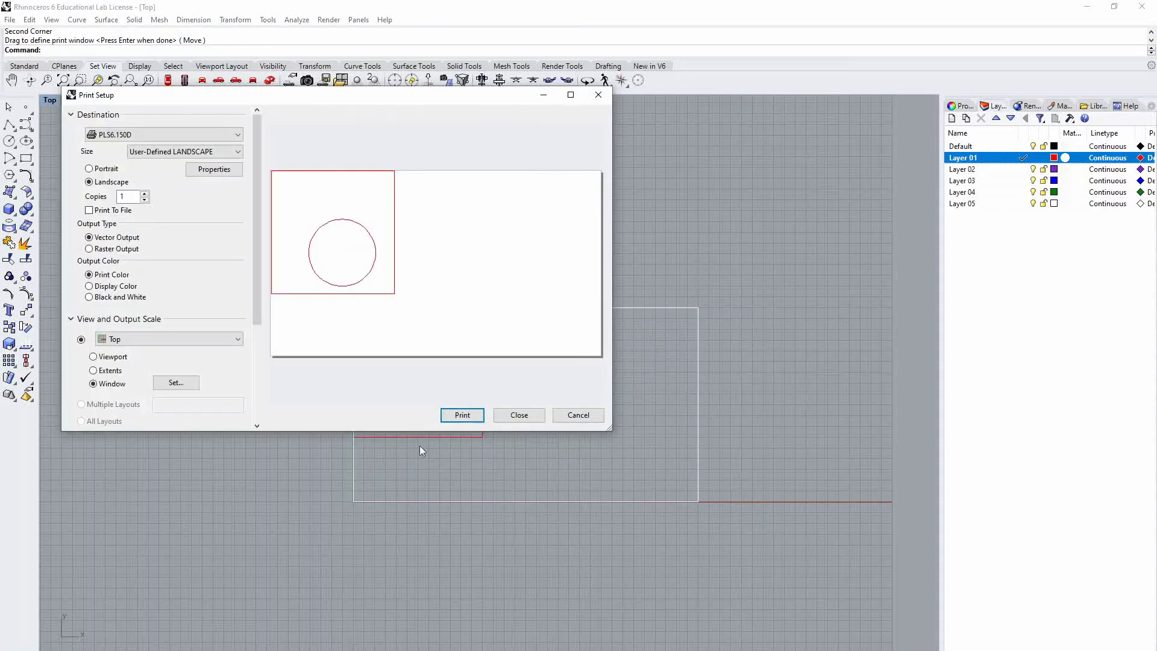
mouse_move(467, 396)
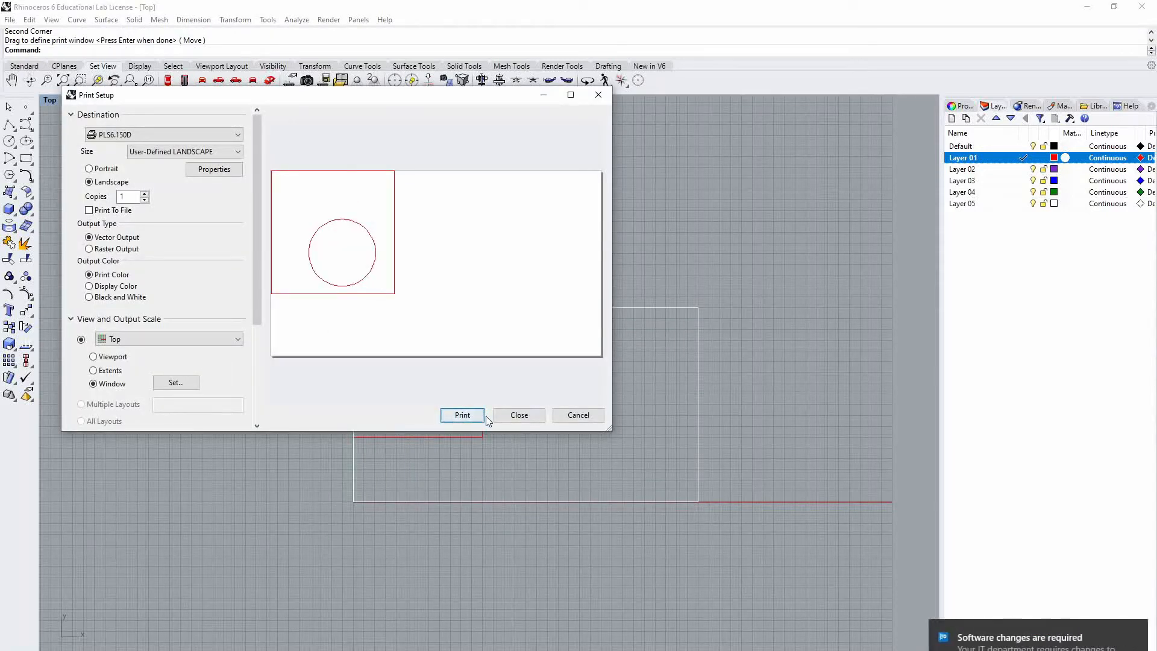
click(462, 416)
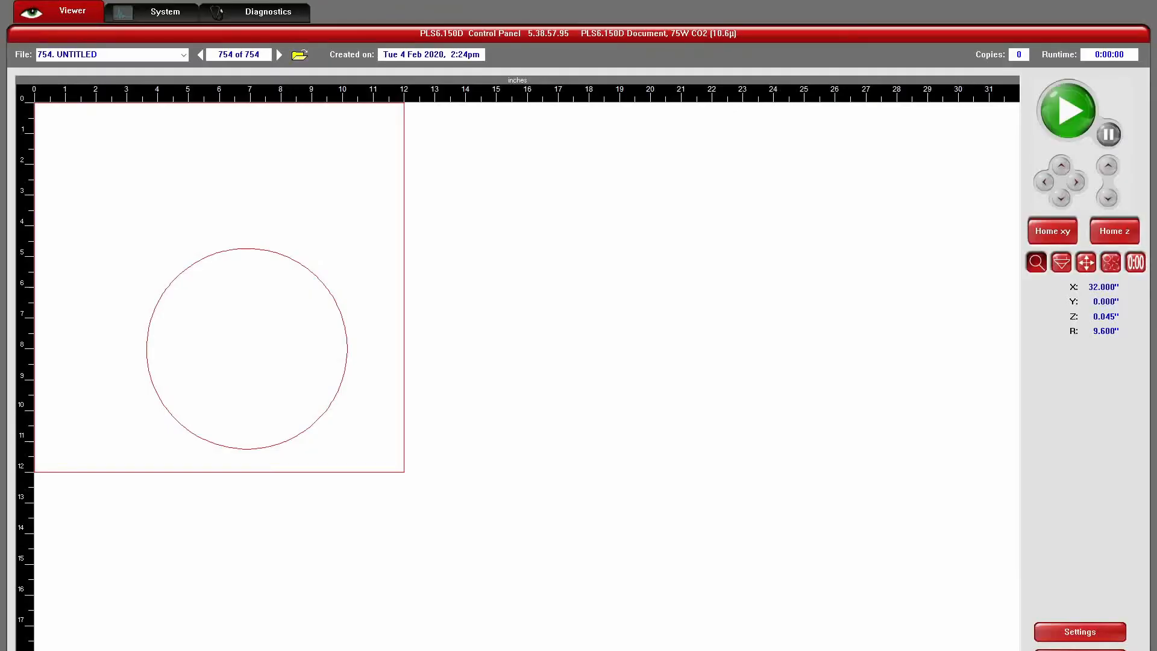
mouse_move(1096, 450)
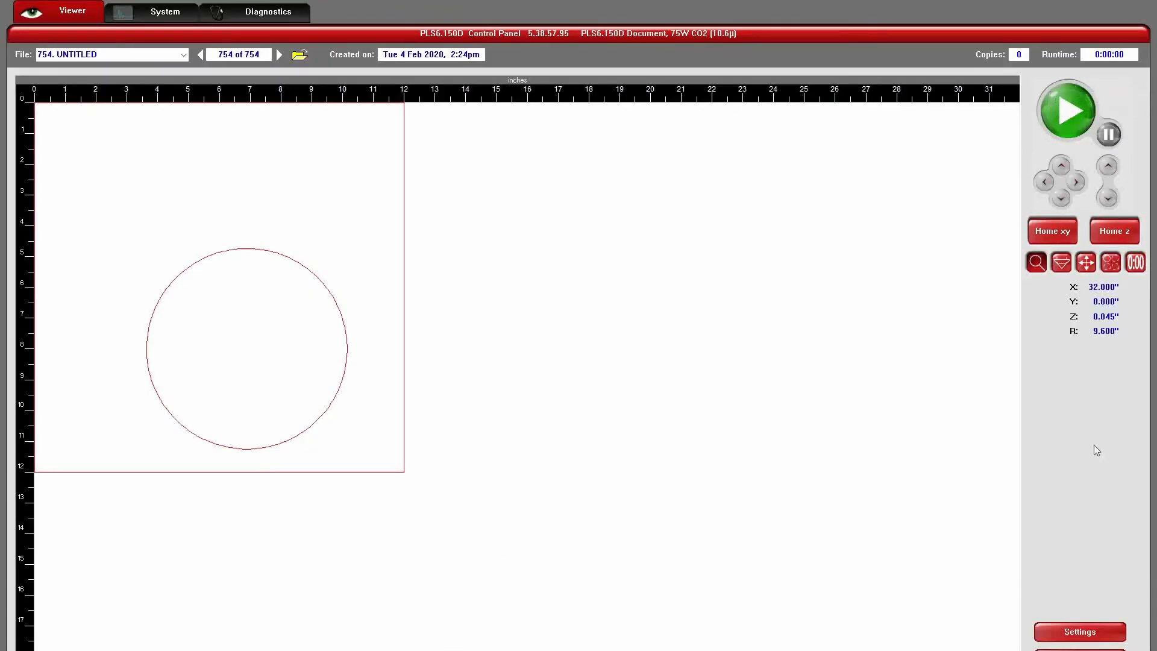
Open the job's laser Settings on Manual Control for per-colour power and speed
click(1080, 631)
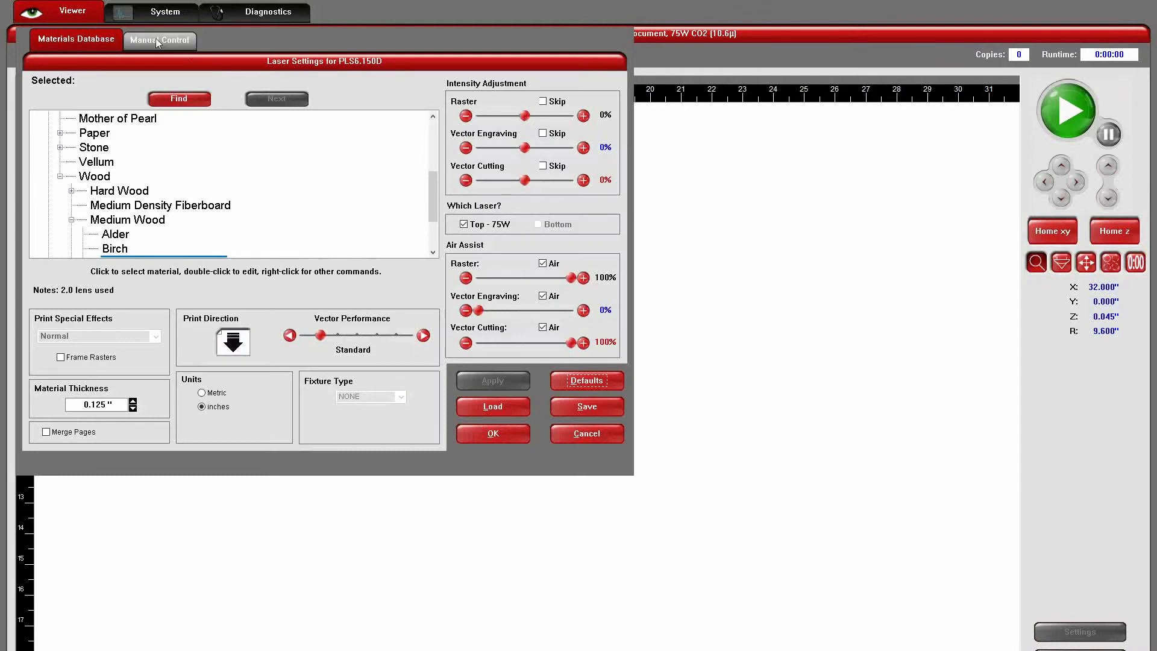
click(160, 40)
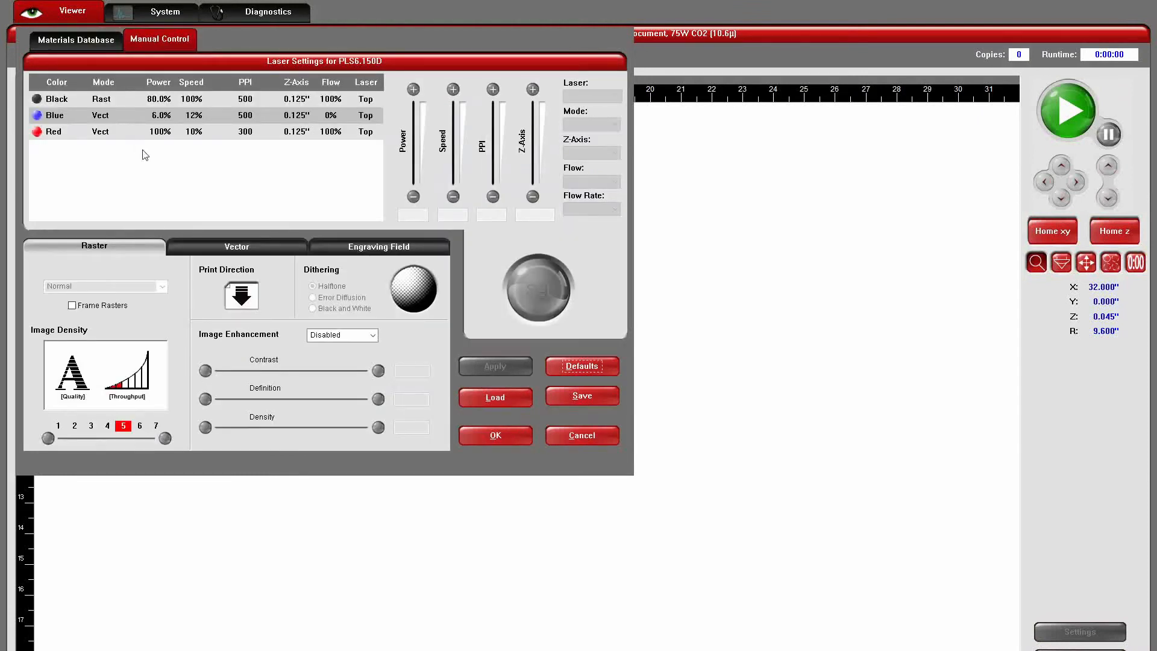
mouse_move(386, 250)
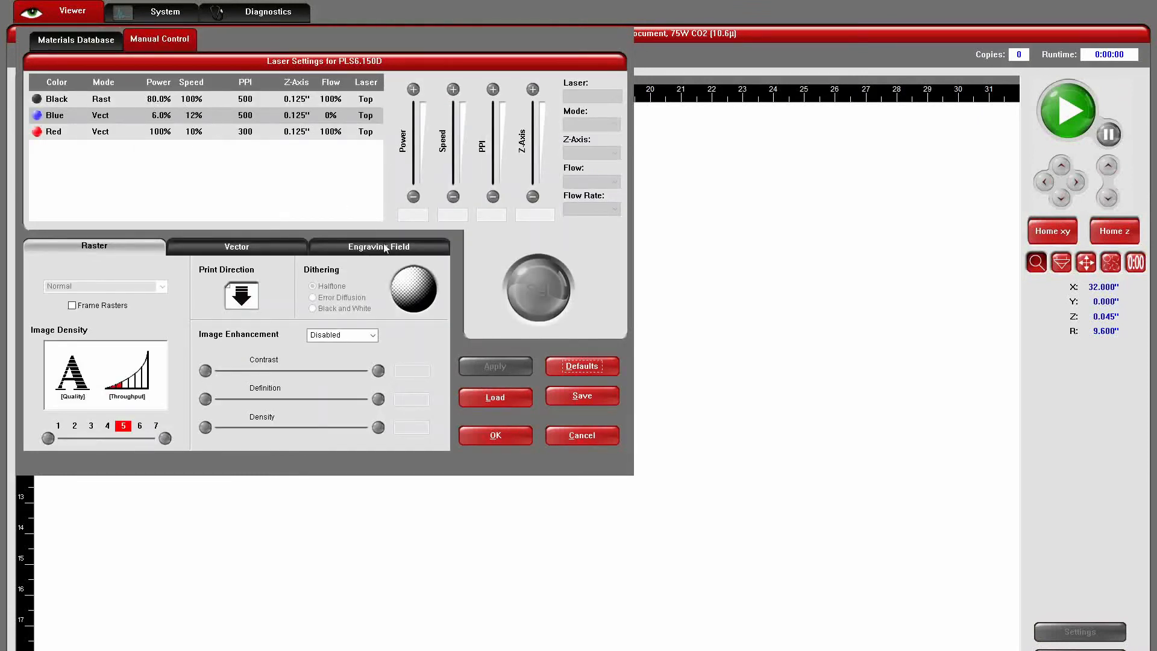